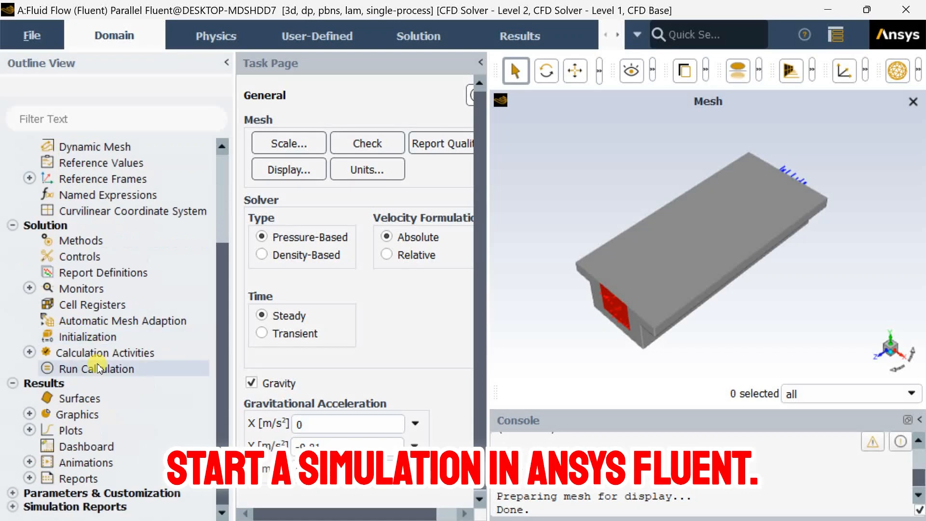
# Show the Solution Initialization task page from the Outline View under Solution.
pyautogui.click(88, 336)
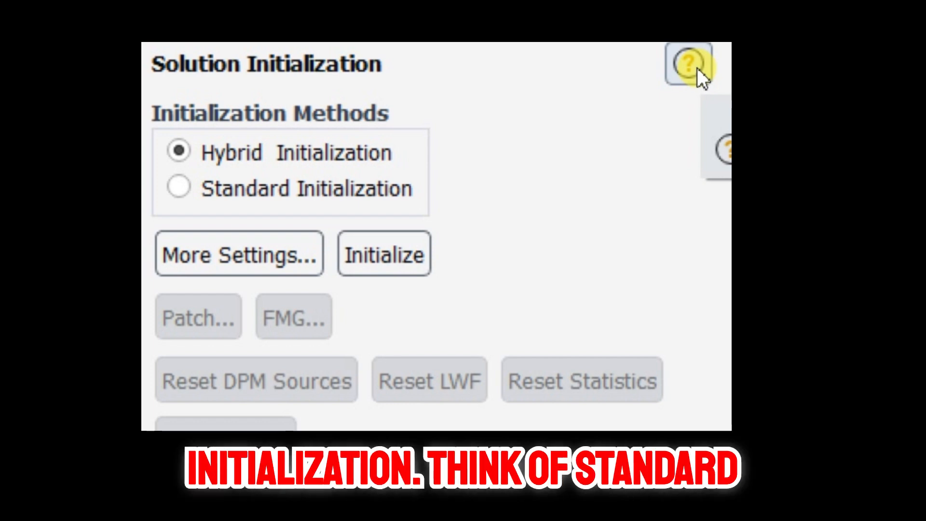
pyautogui.click(177, 188)
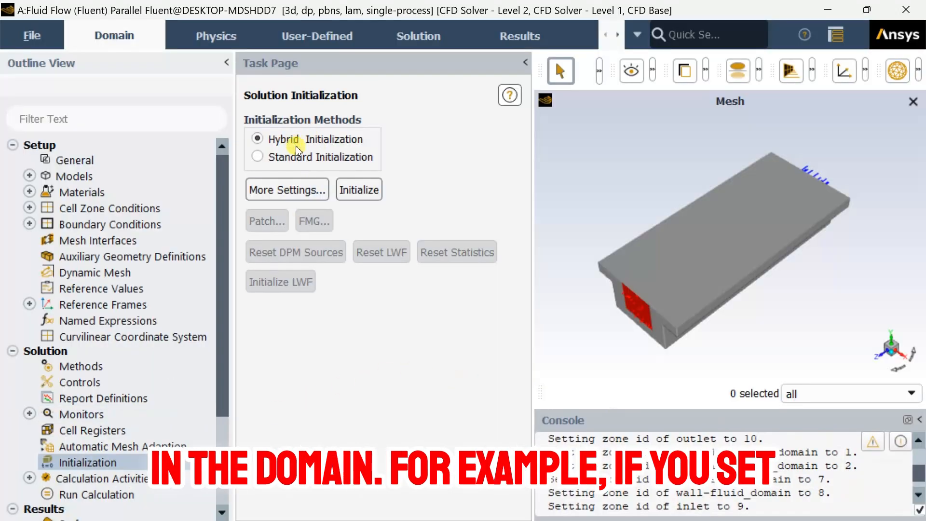
# Choose Standard Initialization computed from the inlet and review the resulting initial values.
pyautogui.click(257, 157)
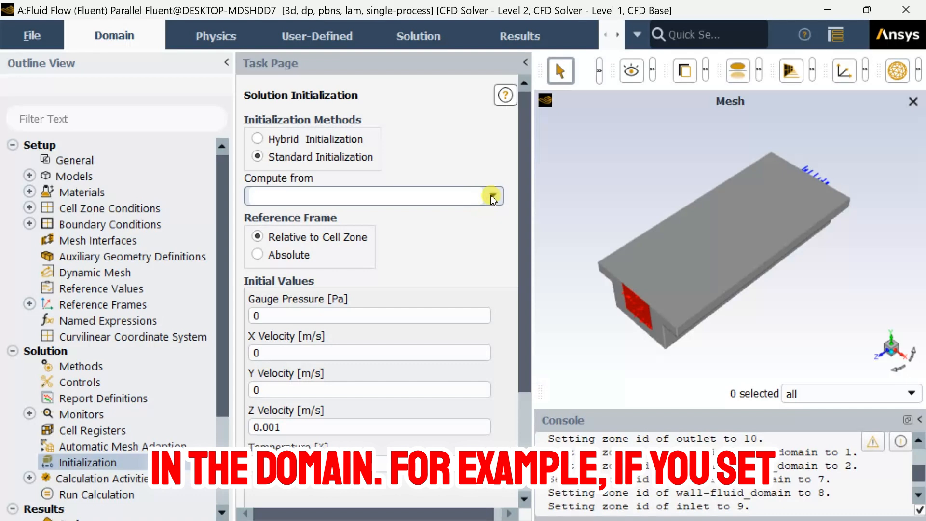
pyautogui.click(492, 196)
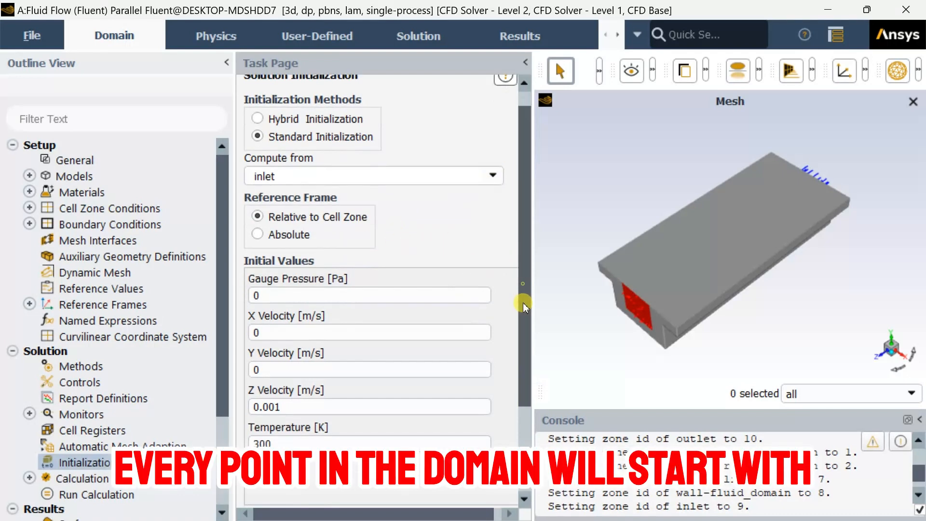
pyautogui.scroll(-3)
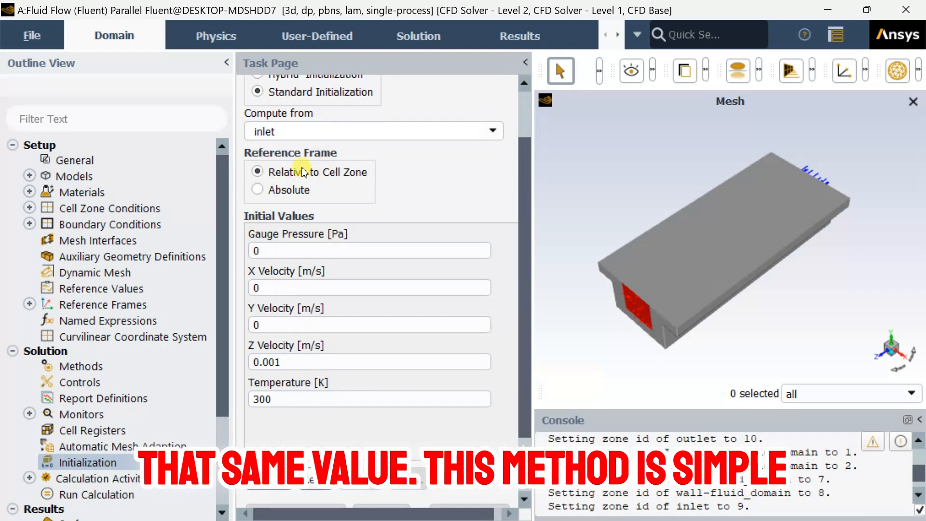
pyautogui.click(369, 324)
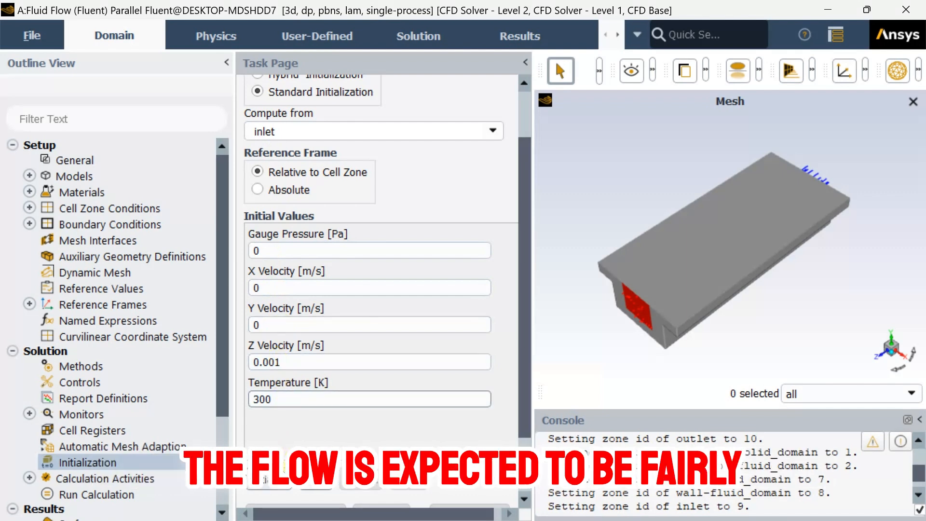
pyautogui.moveTo(337, 343)
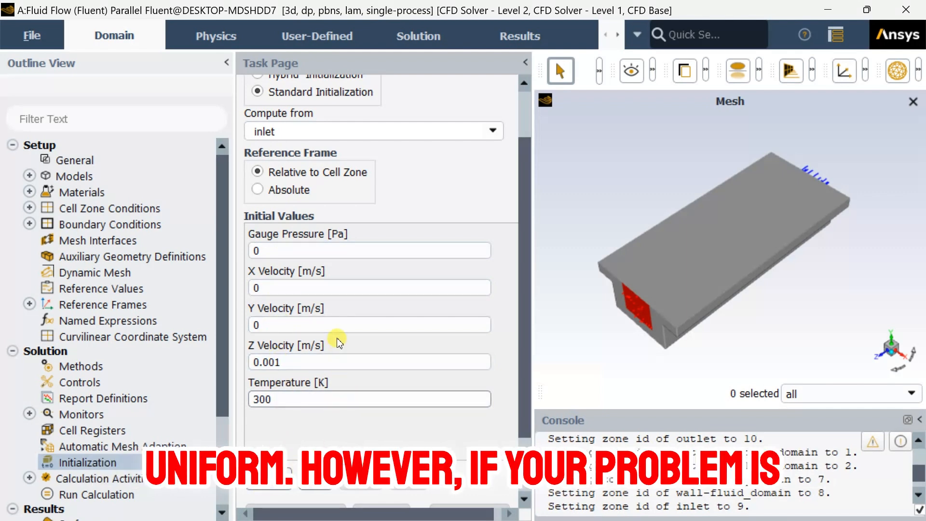
pyautogui.scroll(-3)
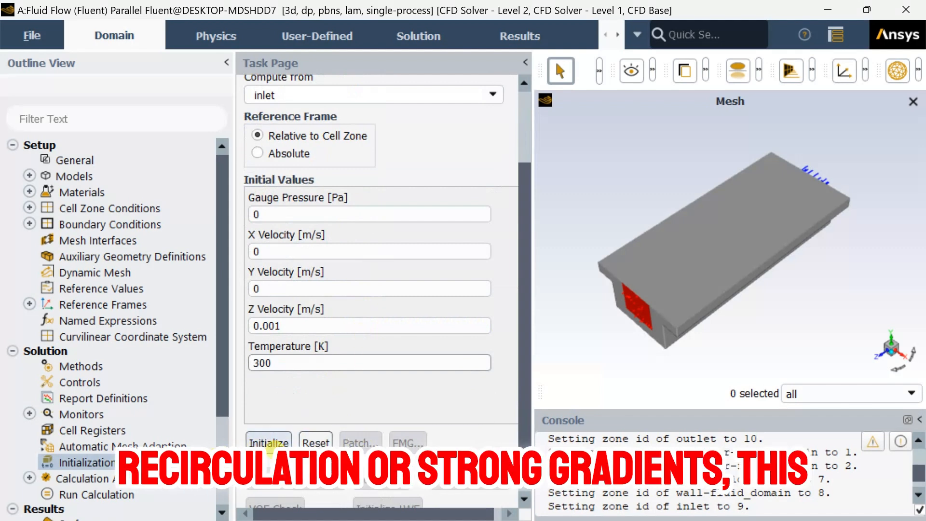
pyautogui.scroll(3)
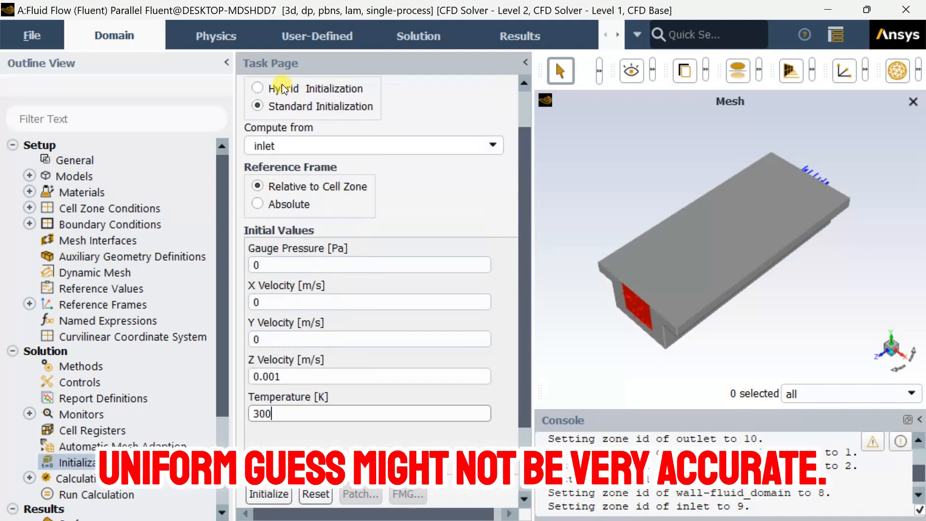